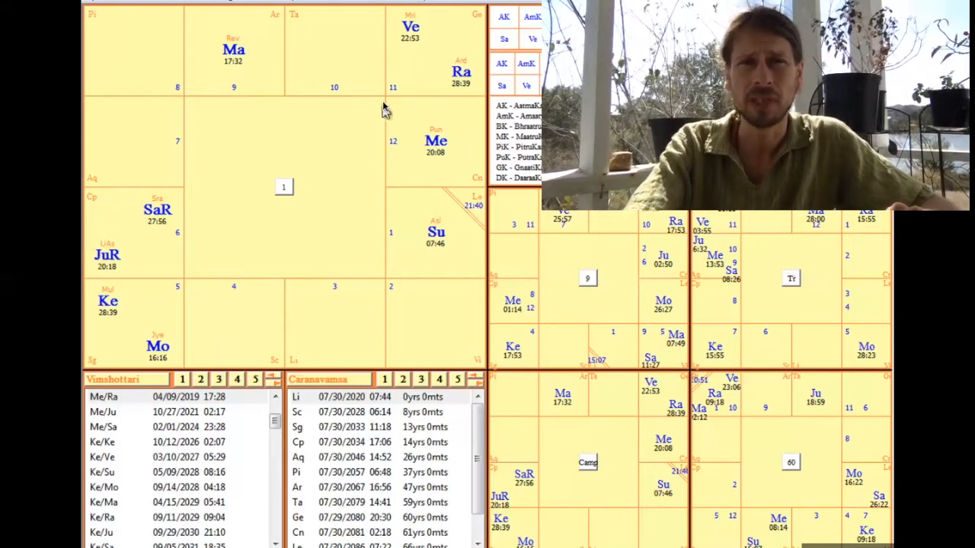
mouse_move(195, 114)
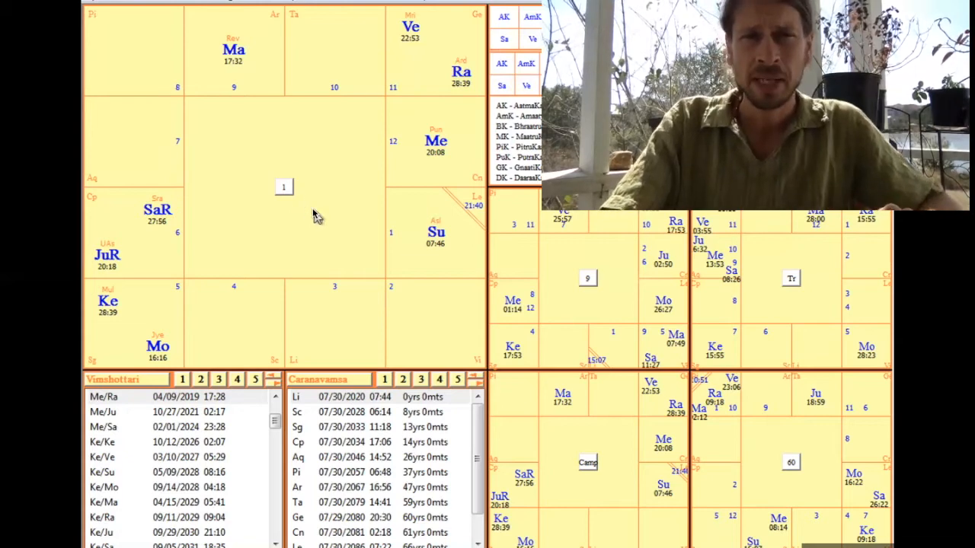
mouse_move(297, 210)
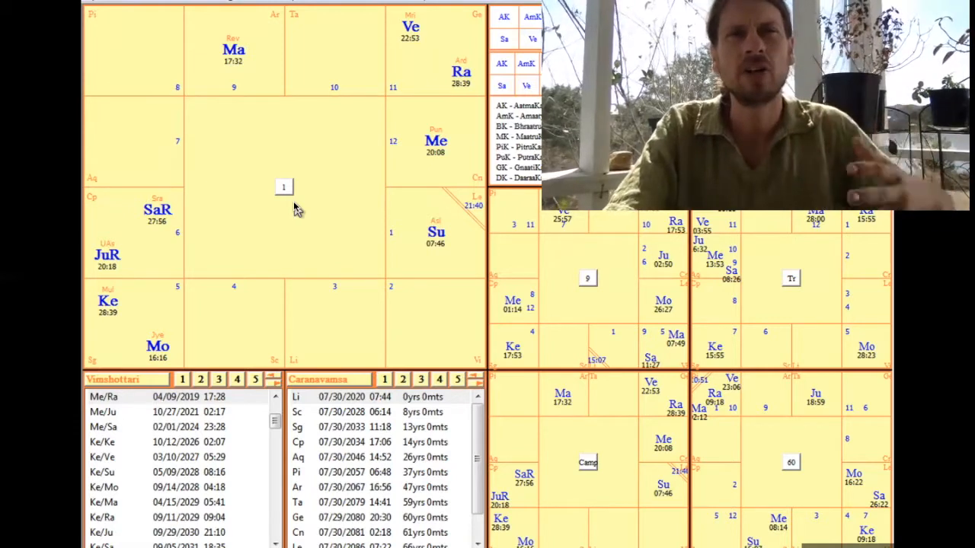
mouse_move(299, 222)
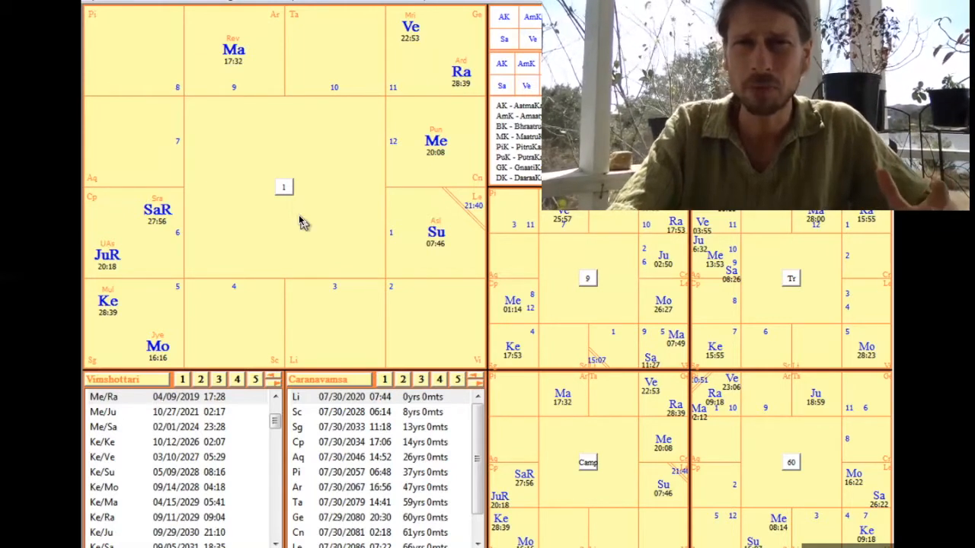
mouse_move(426, 259)
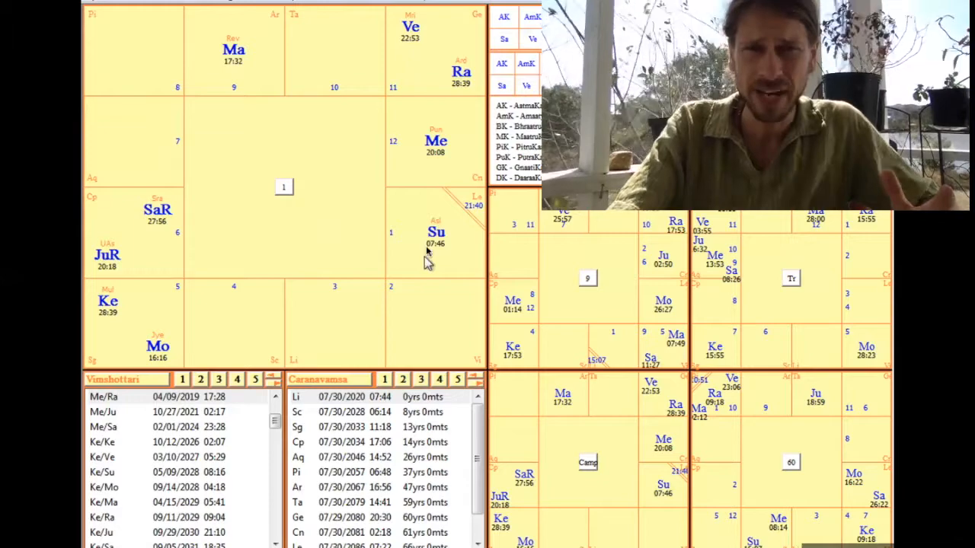
mouse_move(457, 235)
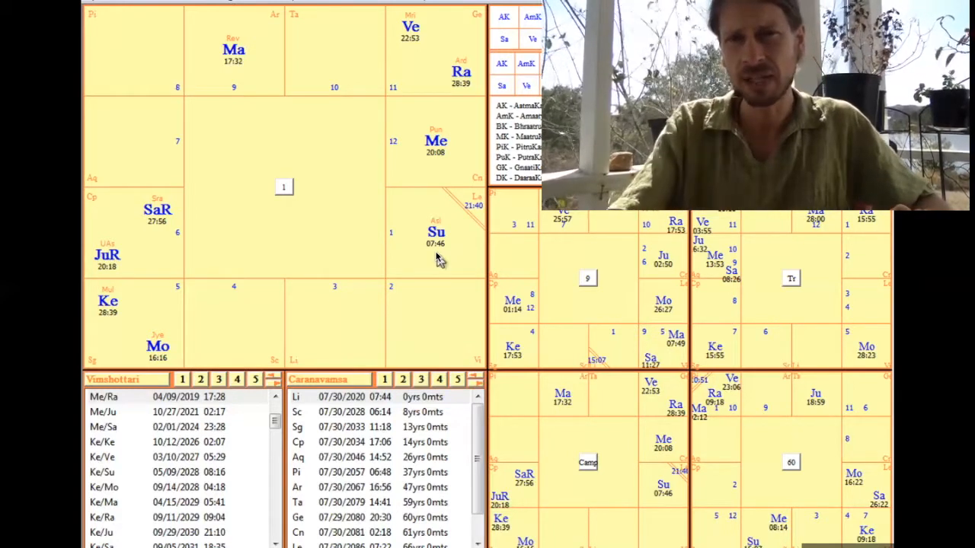
mouse_move(429, 254)
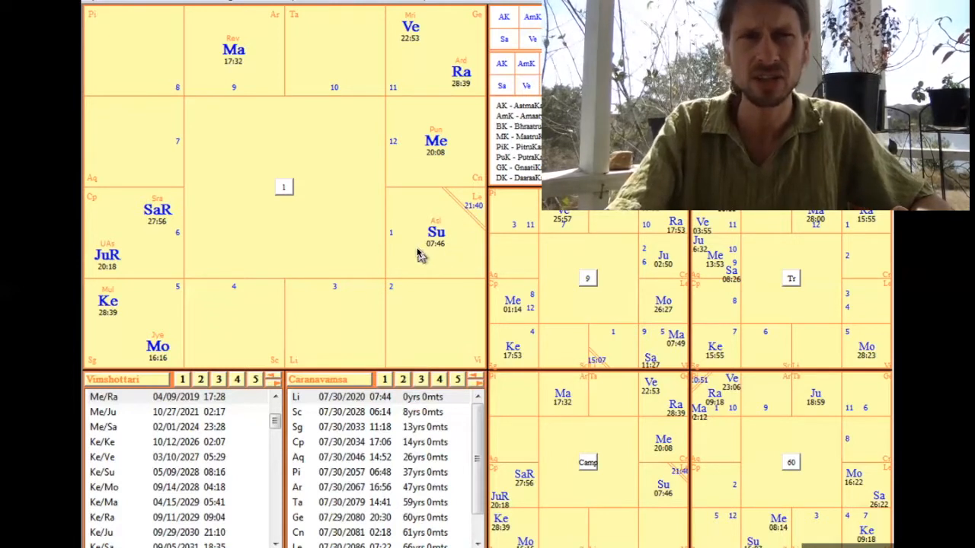
mouse_move(250, 72)
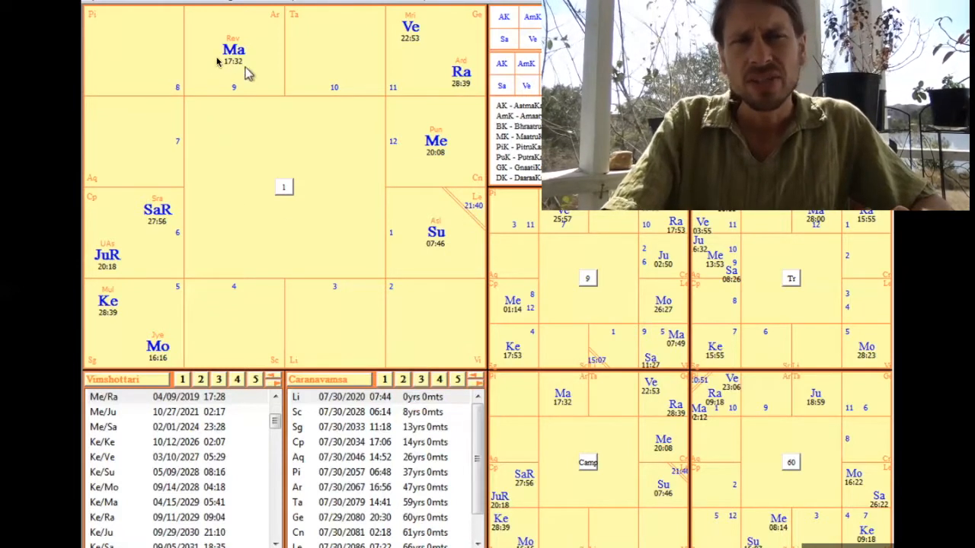
mouse_move(255, 88)
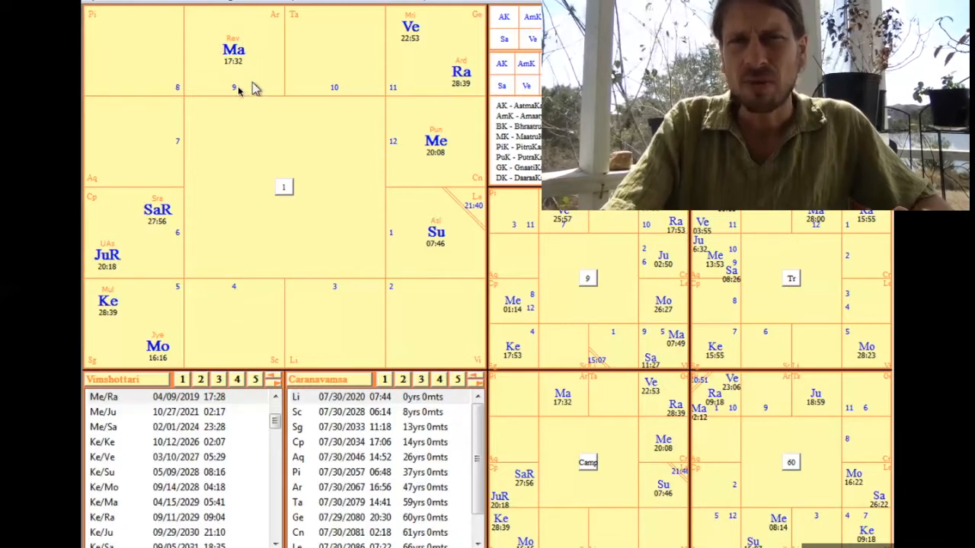
mouse_move(232, 60)
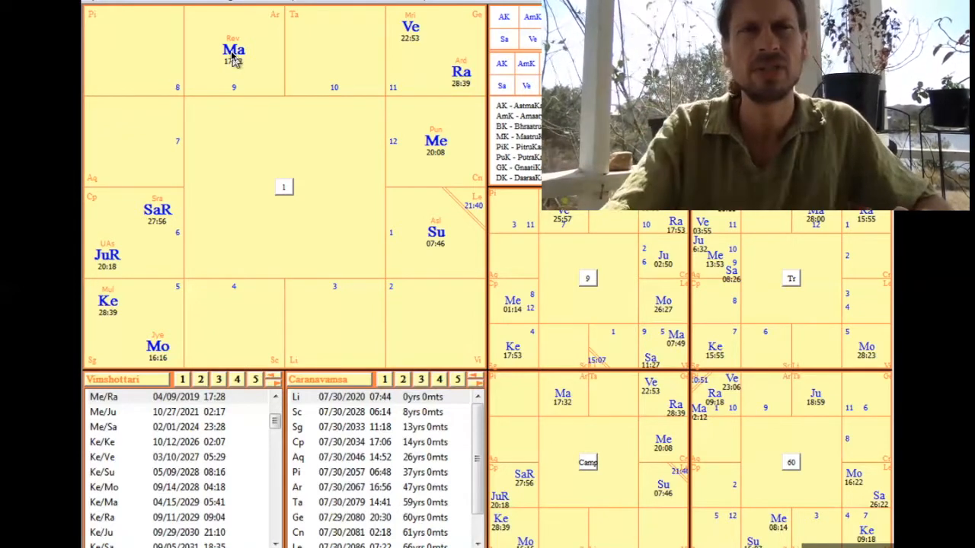
mouse_move(224, 339)
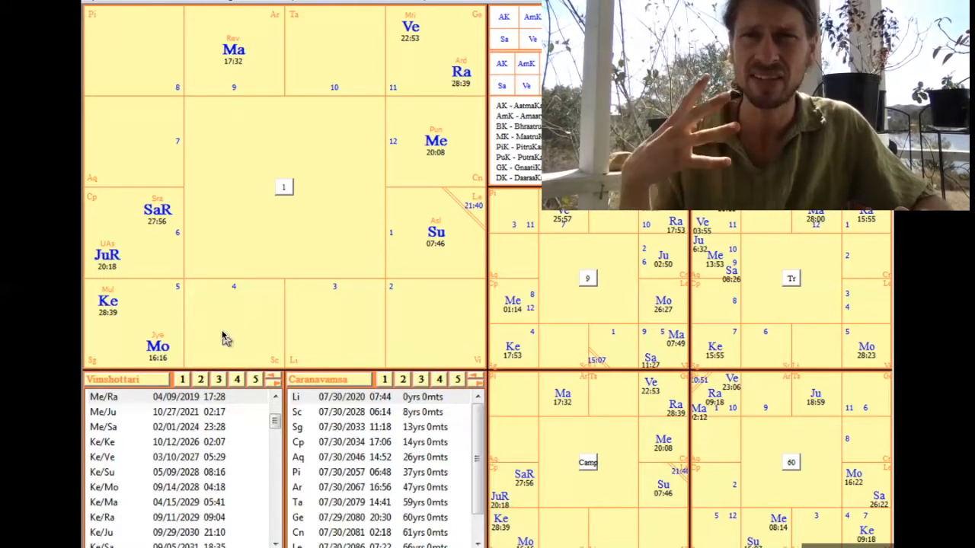
mouse_move(240, 345)
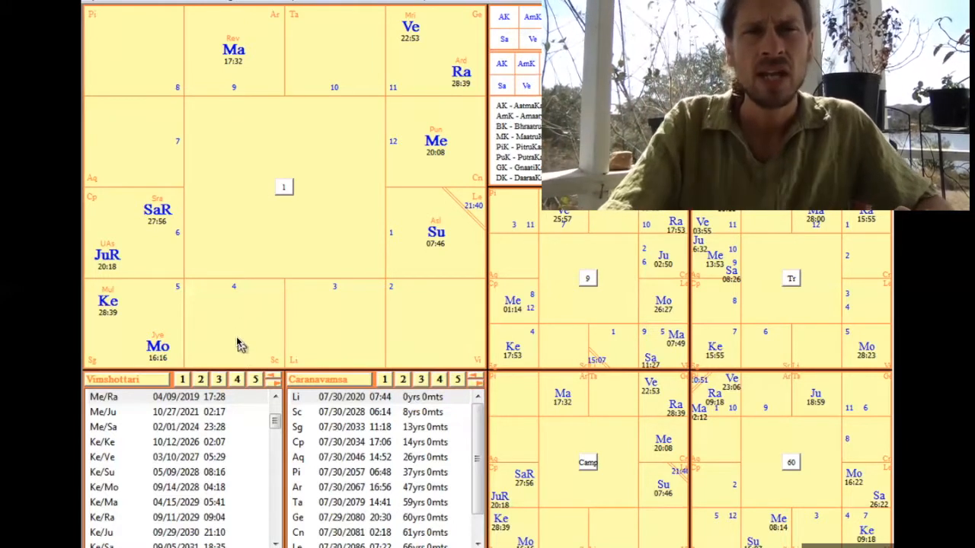
mouse_move(230, 322)
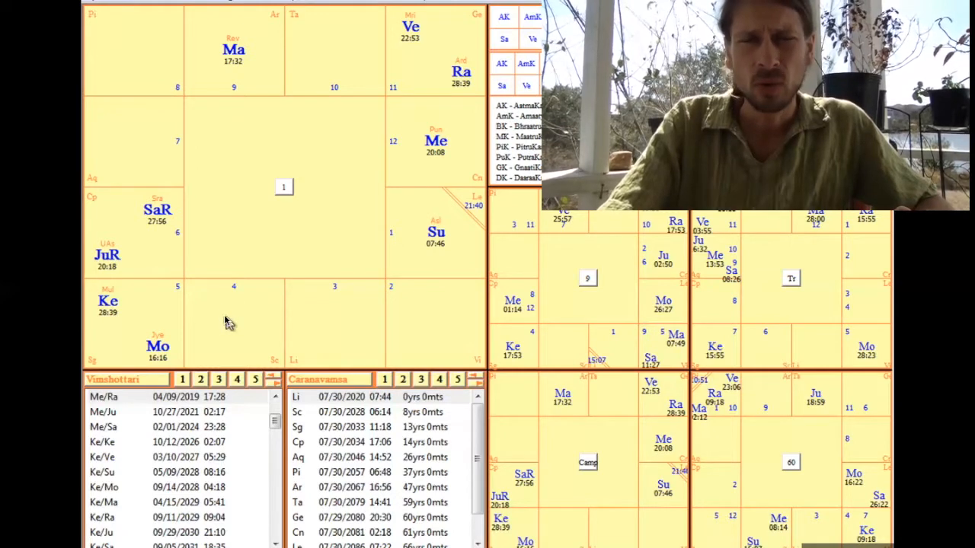
mouse_move(232, 50)
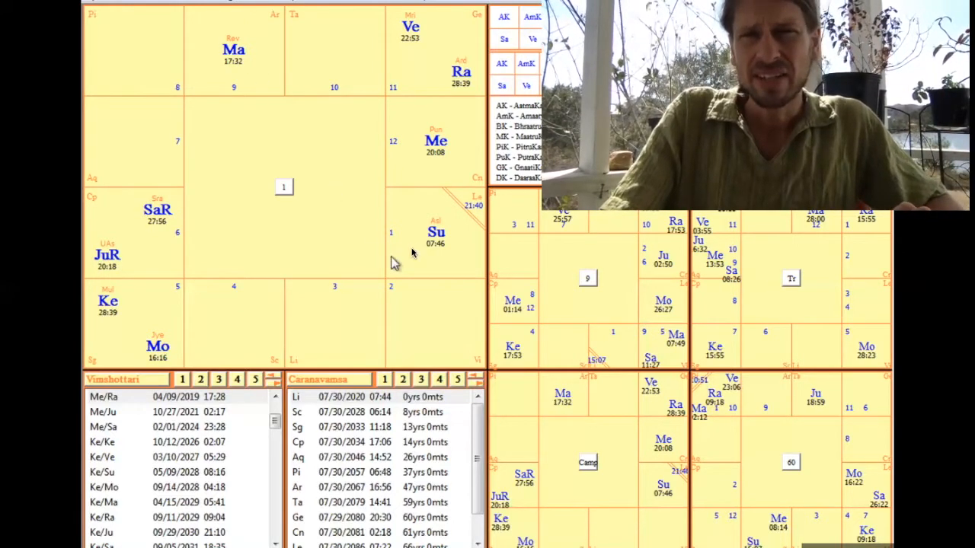
mouse_move(522, 320)
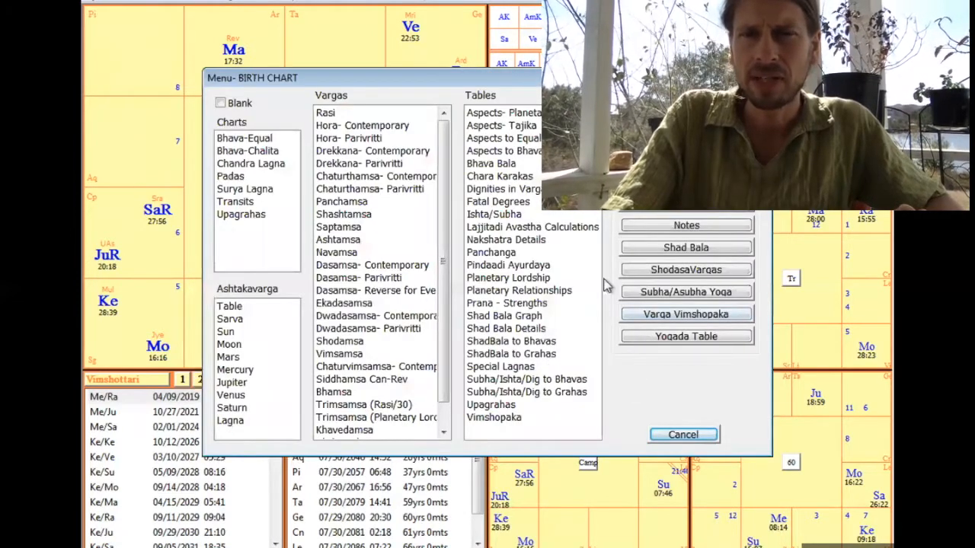
- Display the chart's reading notes on the fifth-house lords, Ketu and Venus with Rahu
left_click(686, 225)
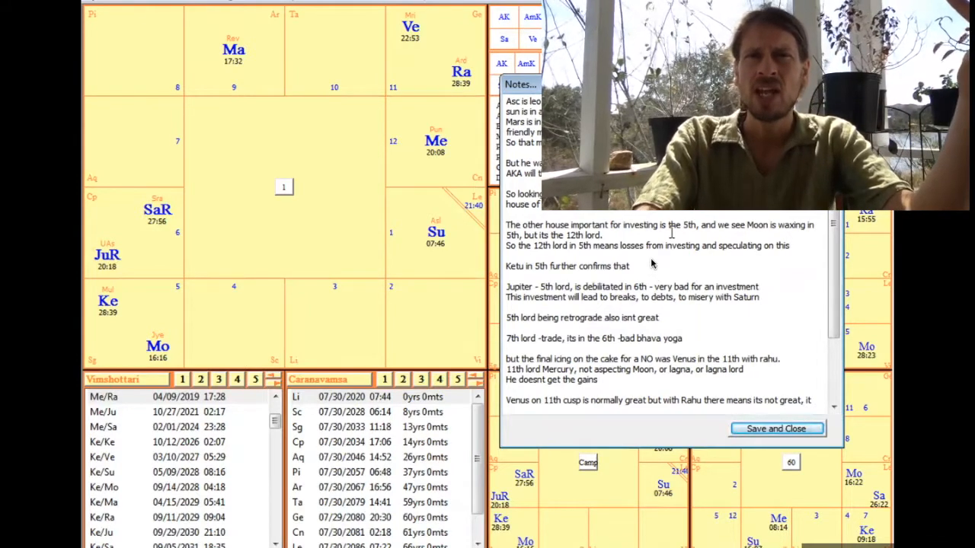
mouse_move(647, 266)
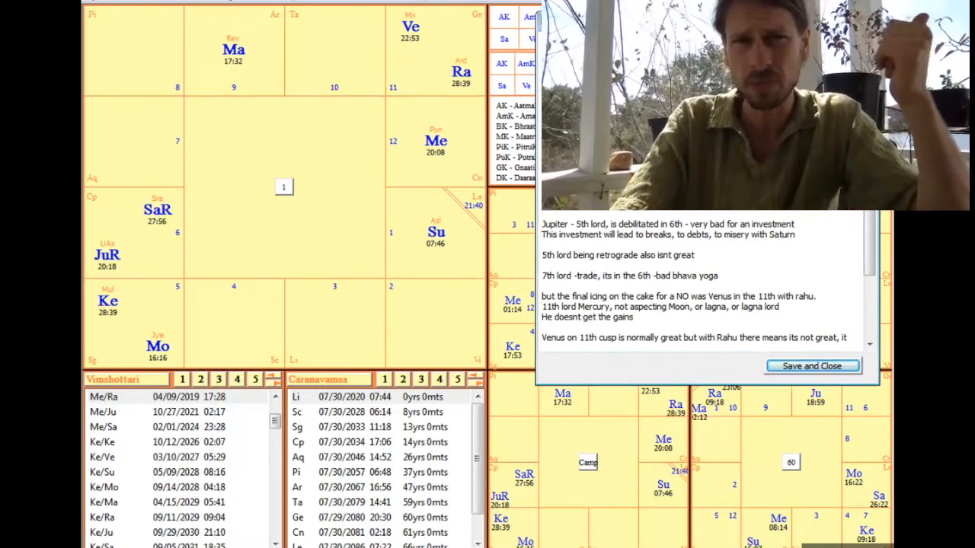
mouse_move(419, 329)
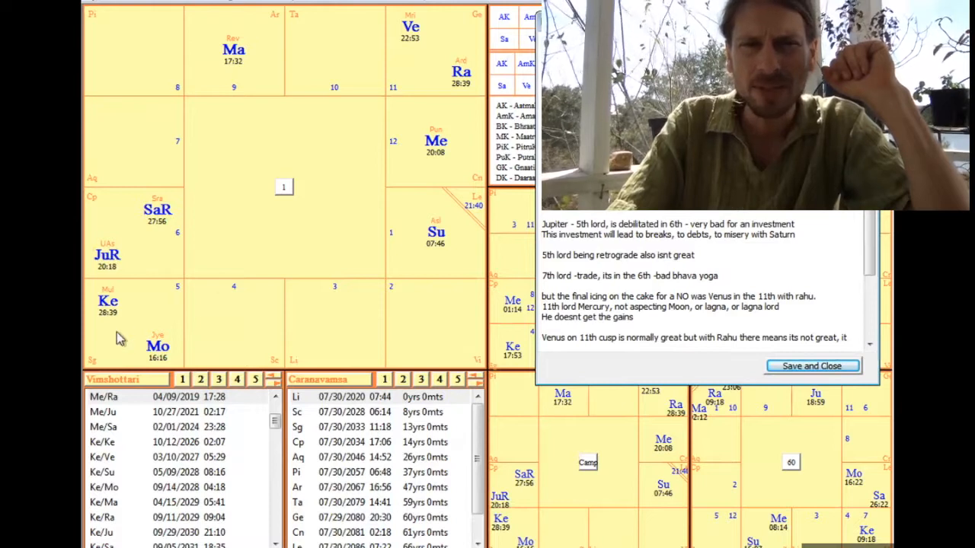
mouse_move(152, 328)
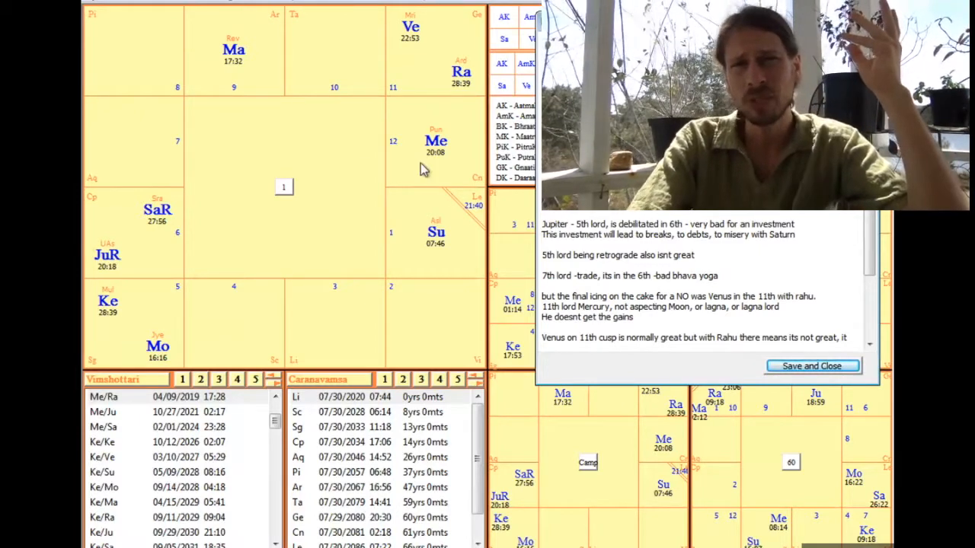
mouse_move(452, 119)
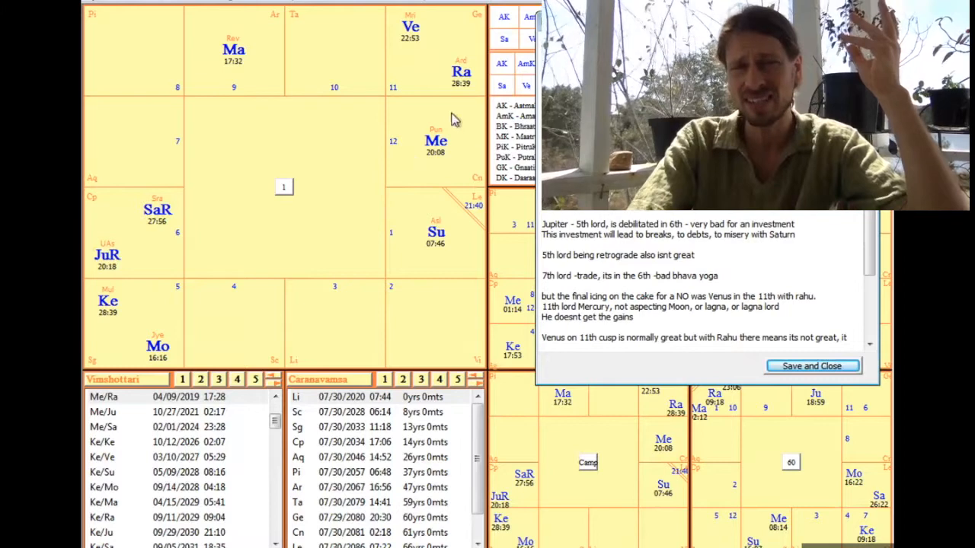
mouse_move(446, 305)
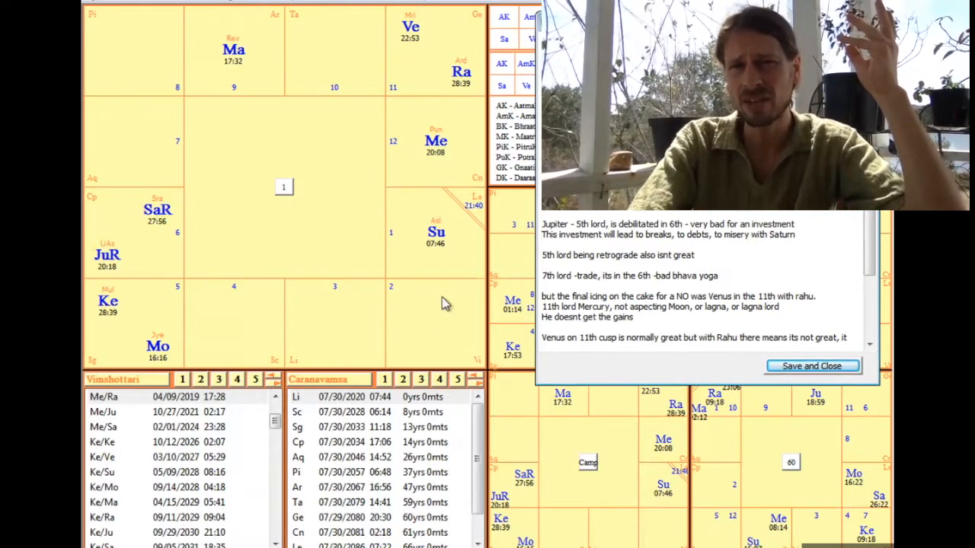
mouse_move(124, 335)
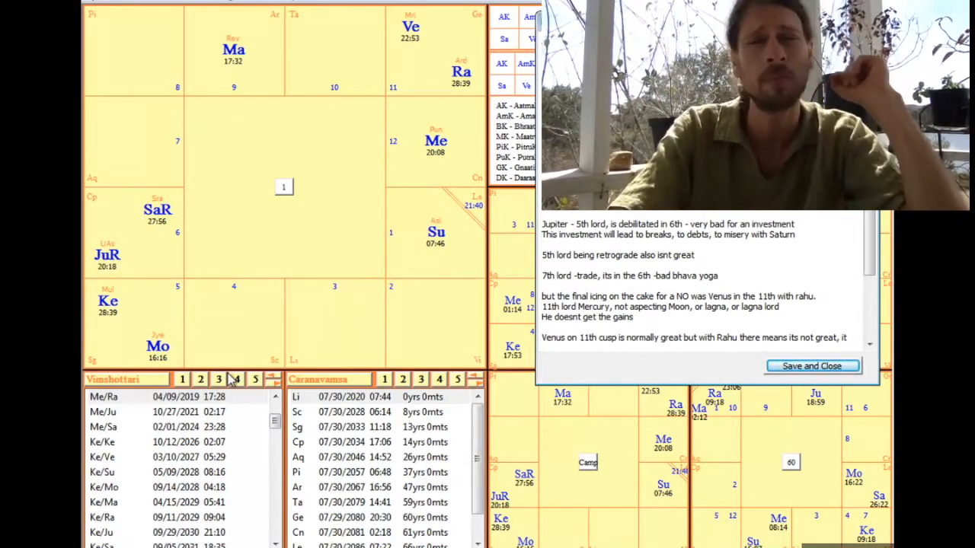
mouse_move(107, 327)
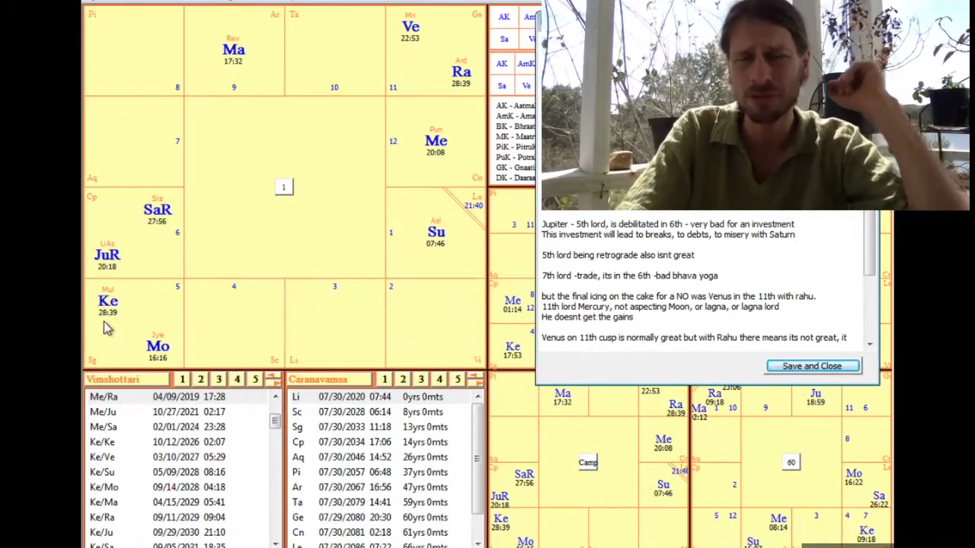
mouse_move(140, 351)
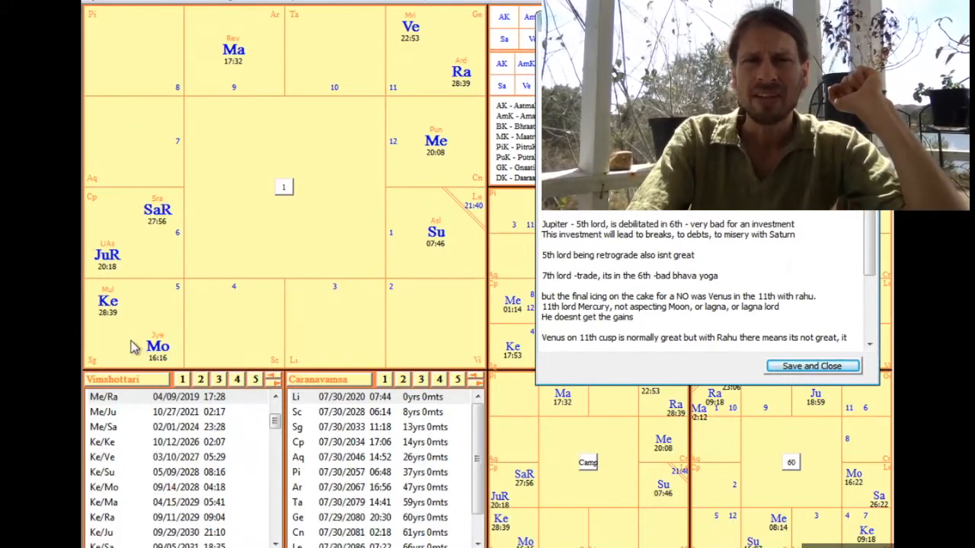
mouse_move(442, 244)
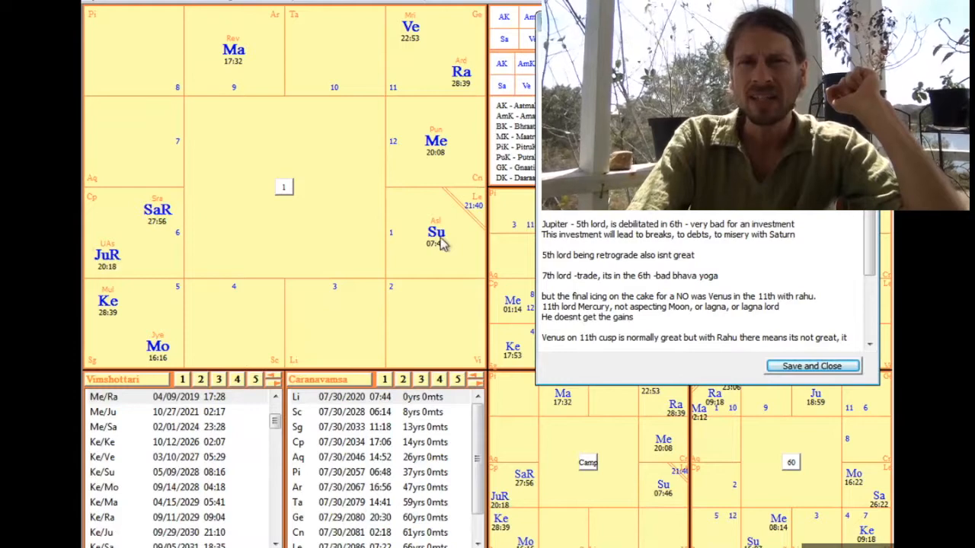
mouse_move(271, 278)
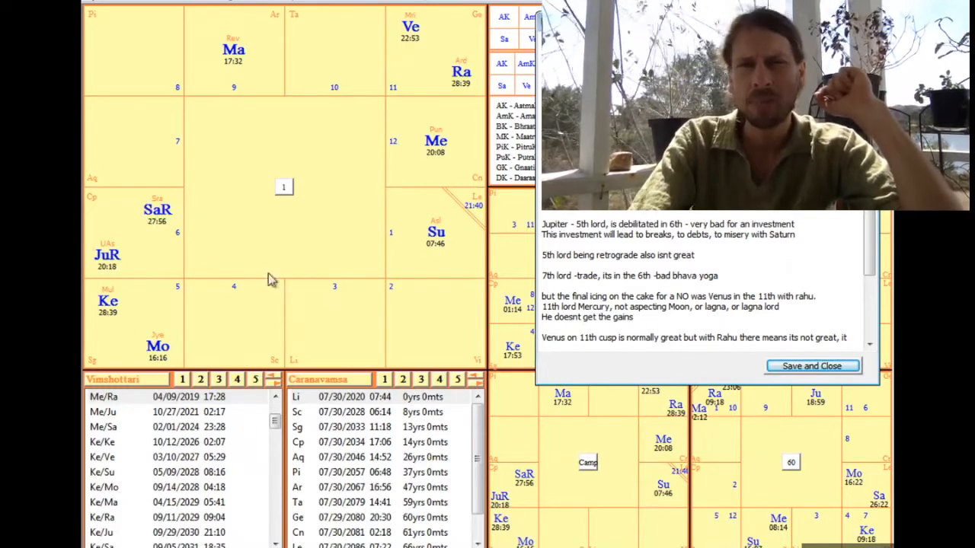
mouse_move(450, 242)
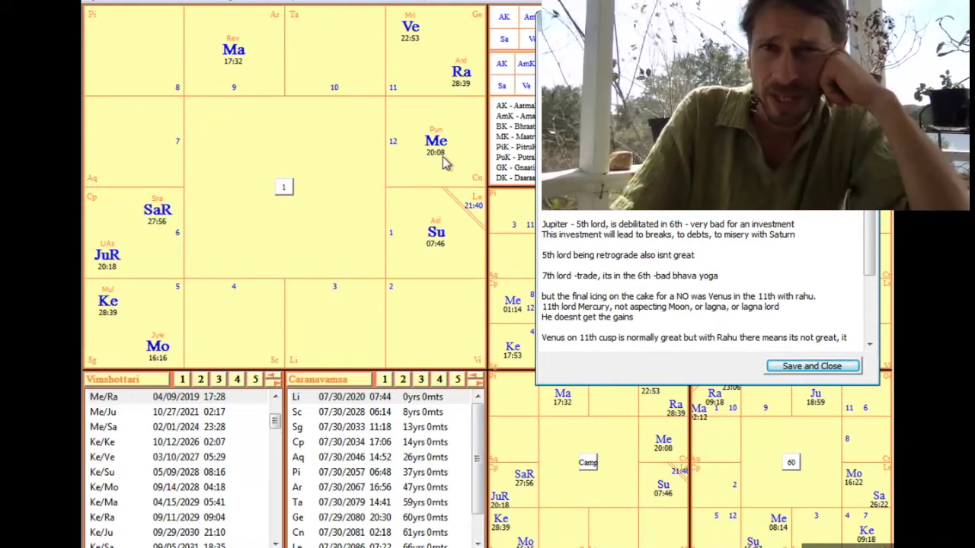
mouse_move(427, 65)
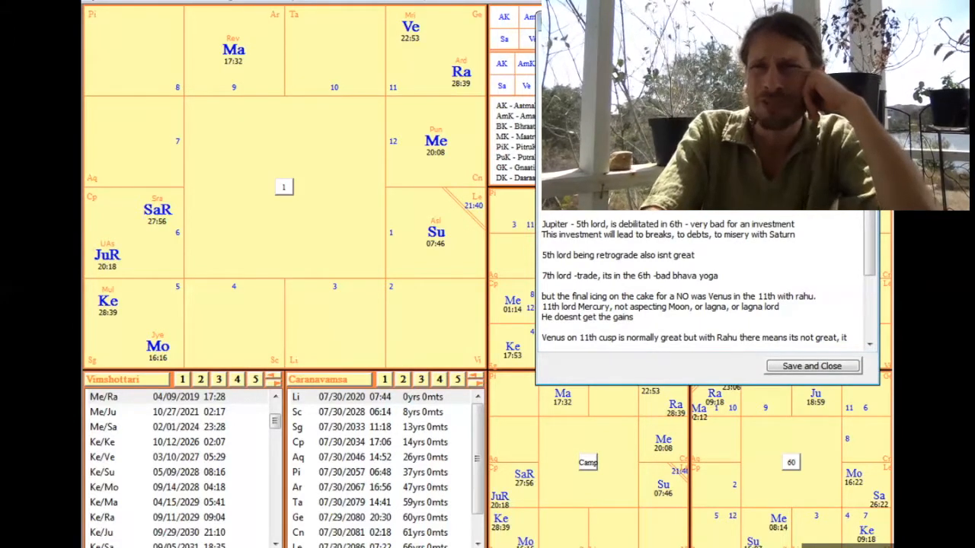
- Scroll the notes to the final lines about the SEC lawsuit and Coinbase delisting
scroll("down", 3)
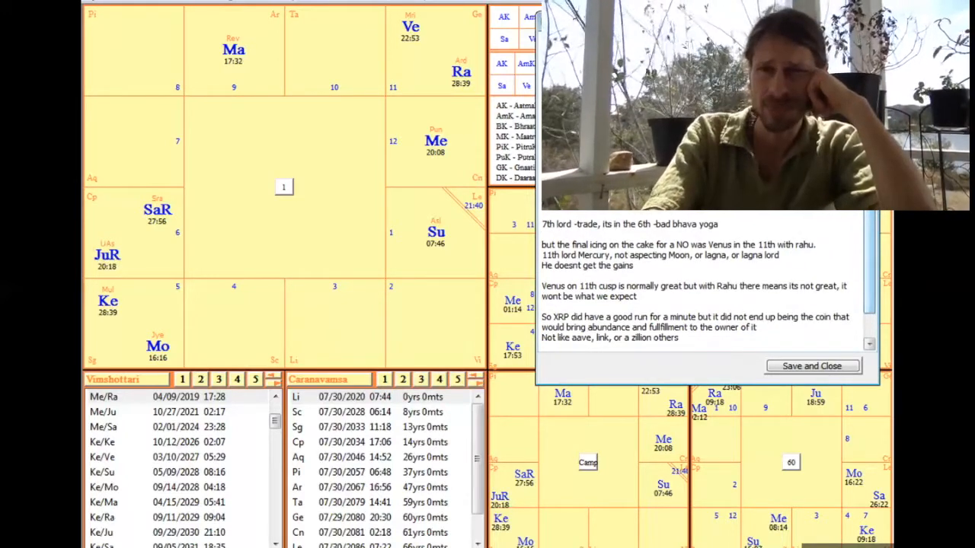
scroll("down", 3)
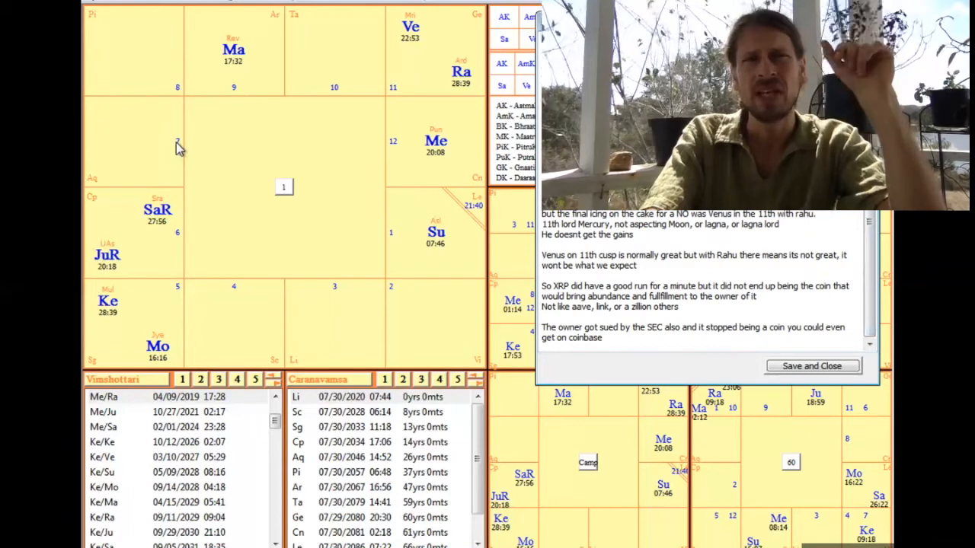
mouse_move(217, 155)
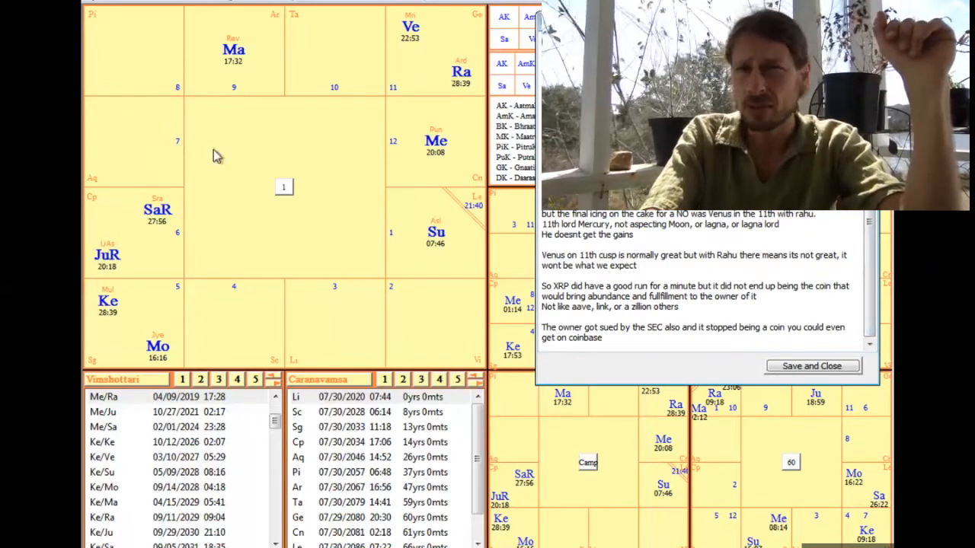
mouse_move(138, 126)
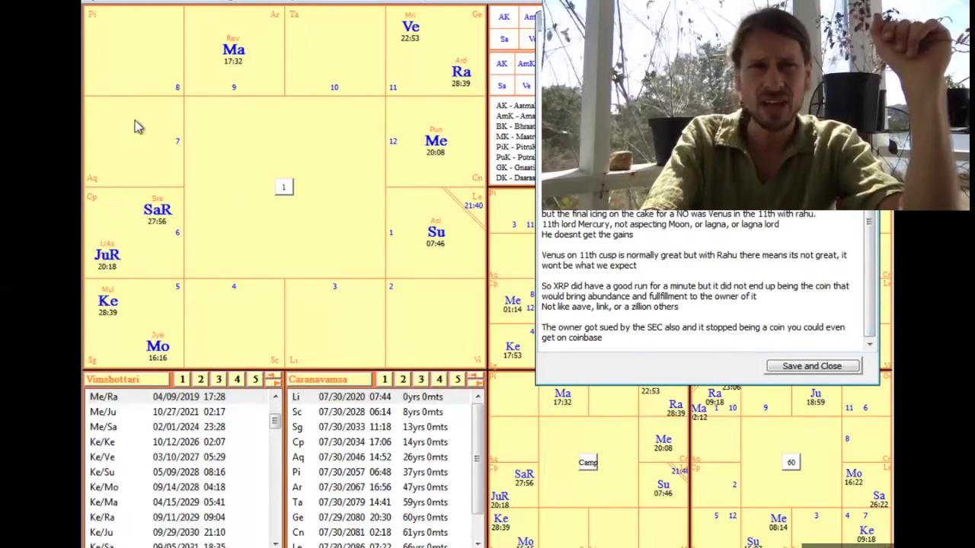
mouse_move(424, 291)
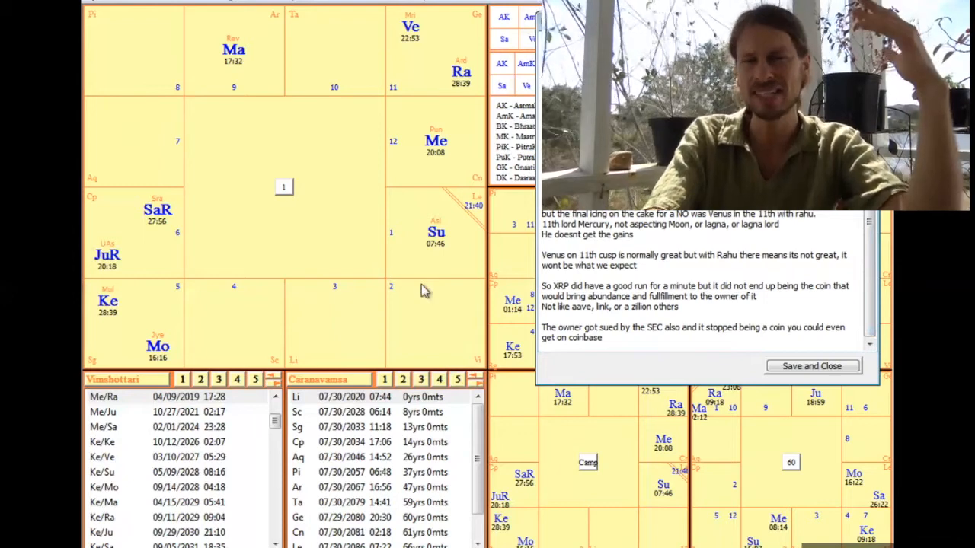
mouse_move(421, 277)
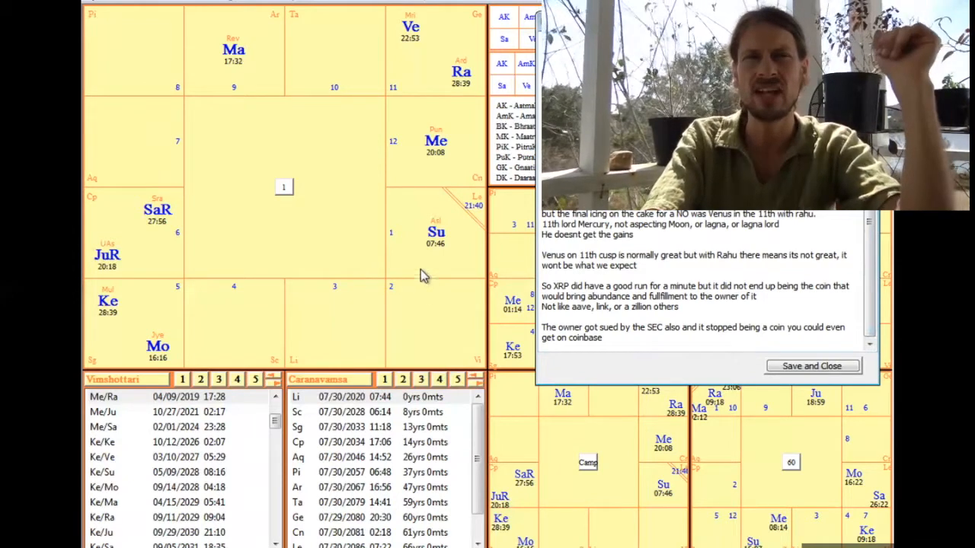
mouse_move(285, 230)
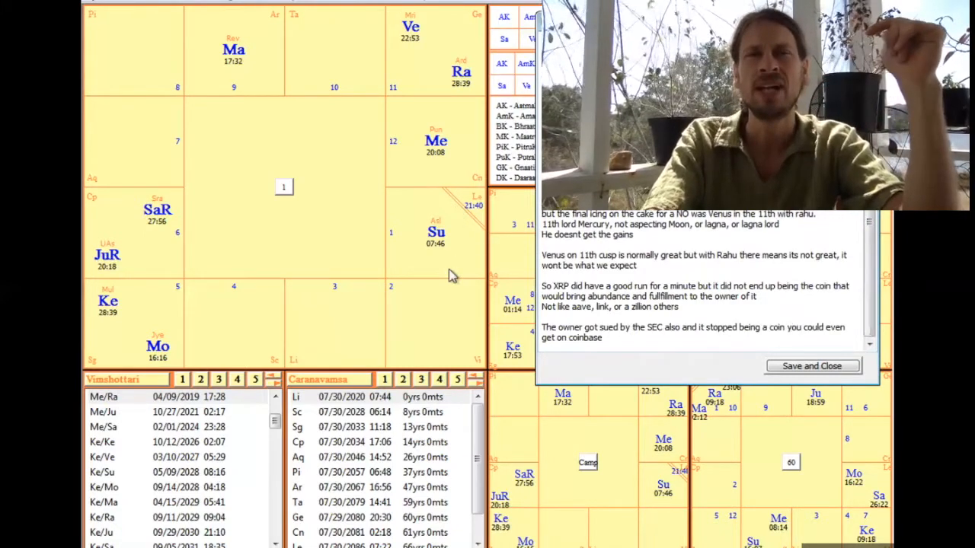
mouse_move(403, 166)
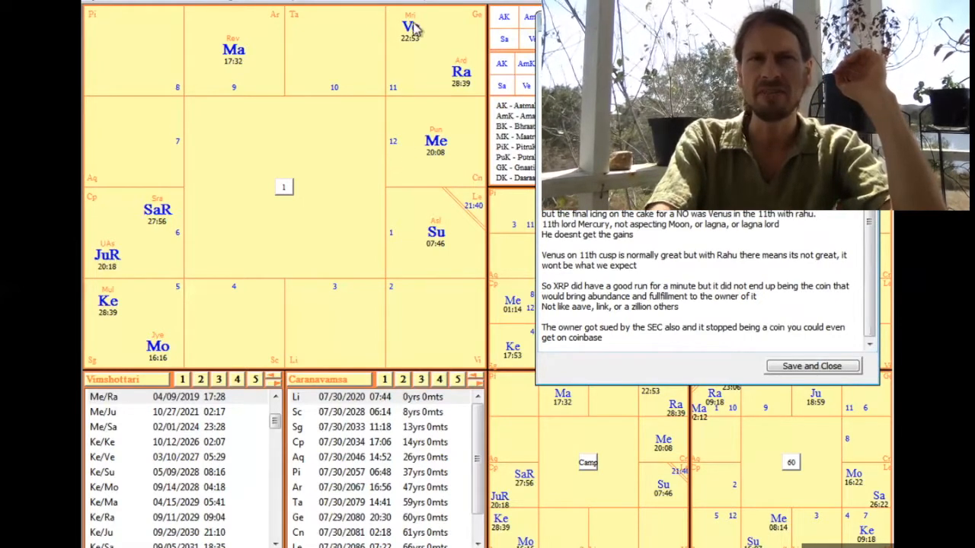
mouse_move(240, 286)
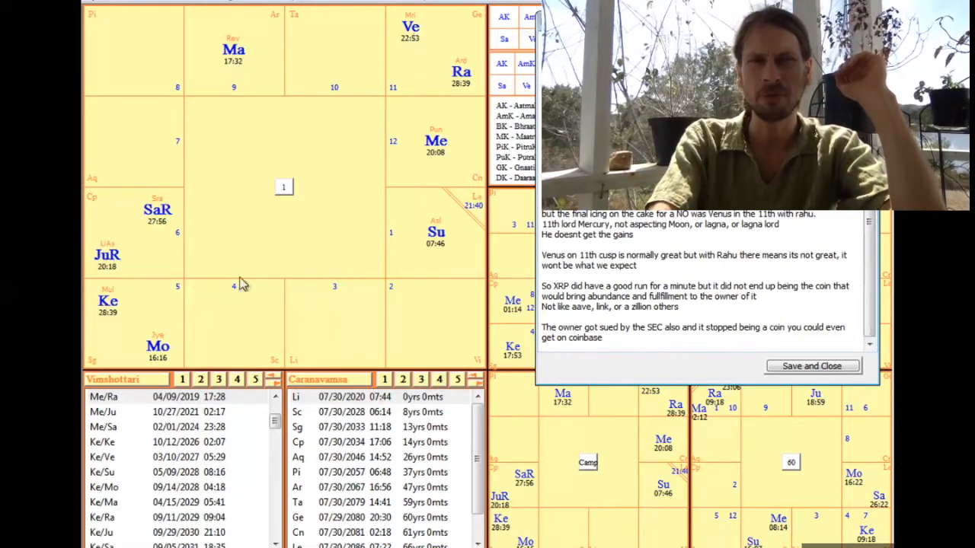
mouse_move(299, 221)
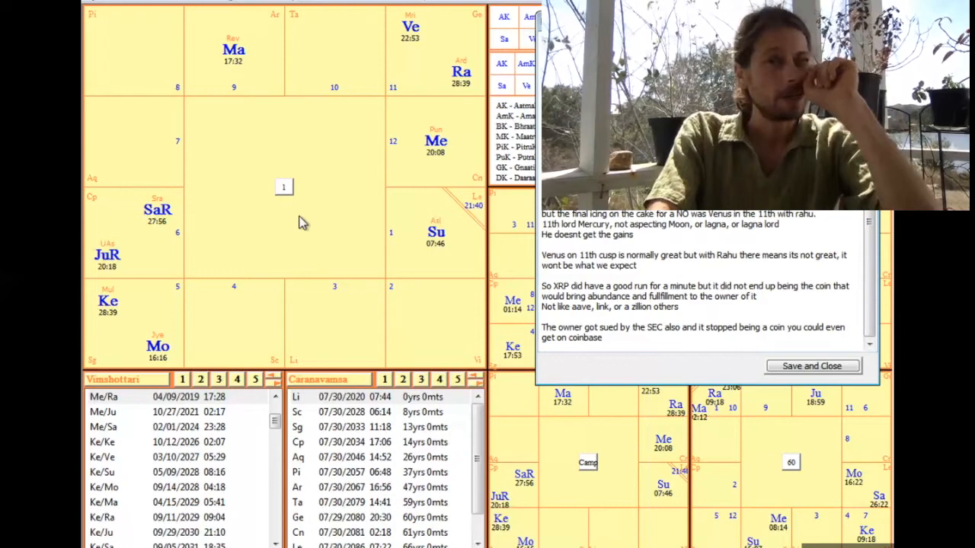
mouse_move(360, 253)
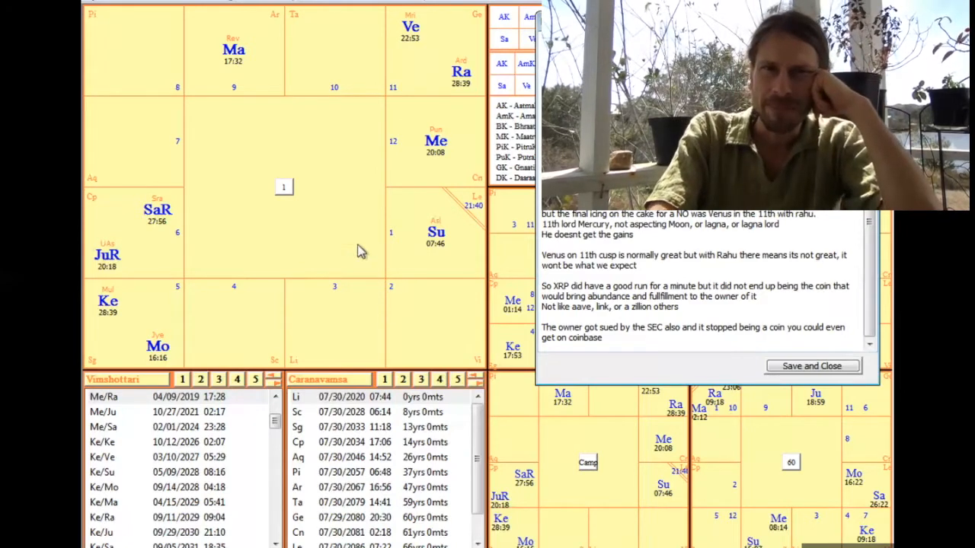
mouse_move(415, 42)
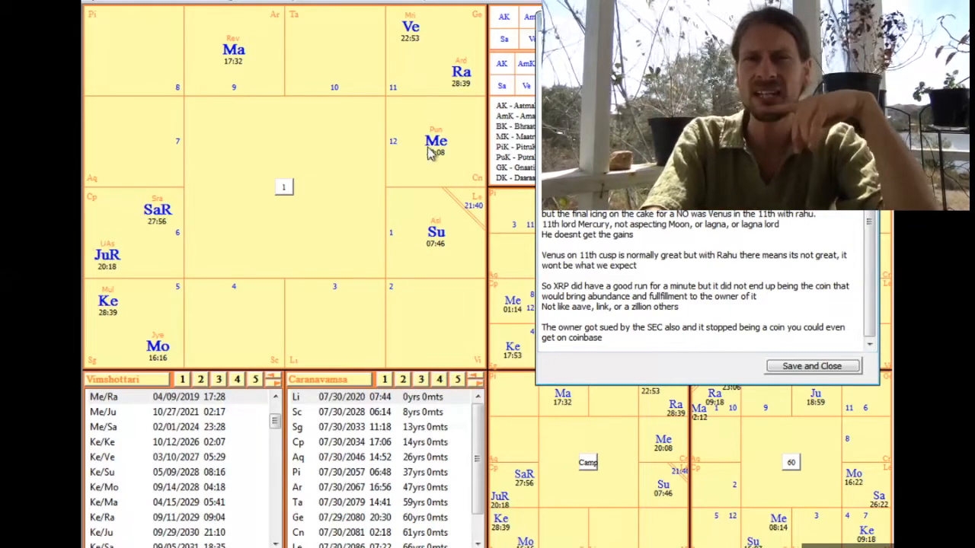
mouse_move(364, 268)
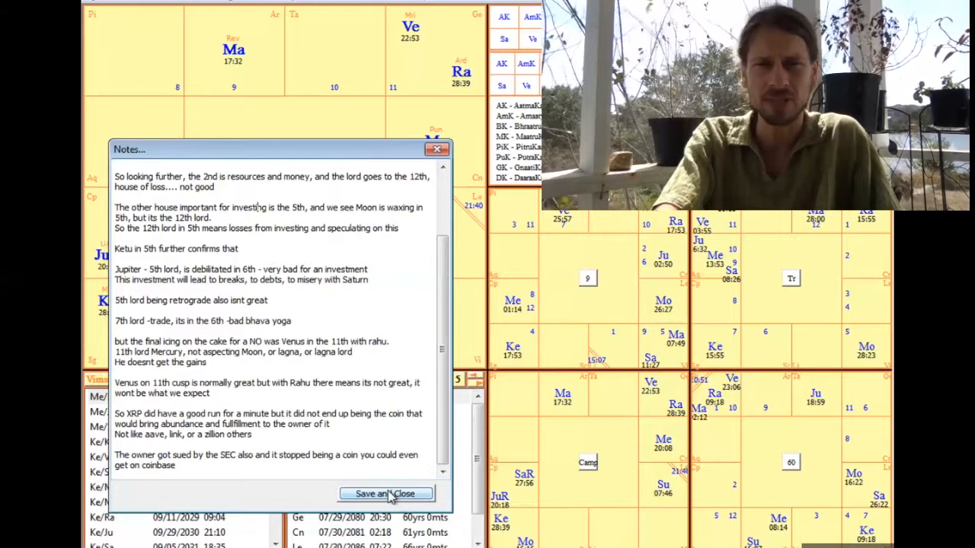
- Save and close the notes, returning to the question chart with divisional charts and dashas
left_click(385, 494)
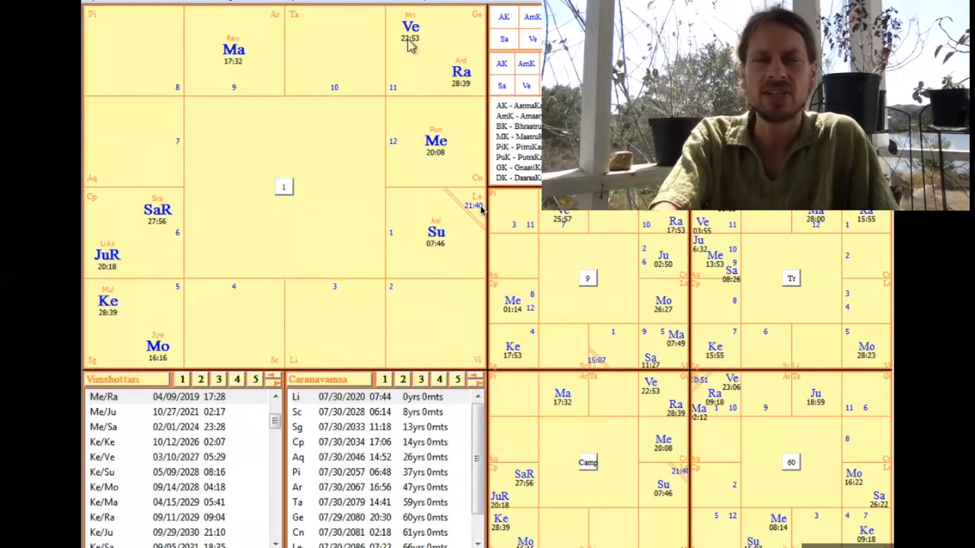
mouse_move(491, 285)
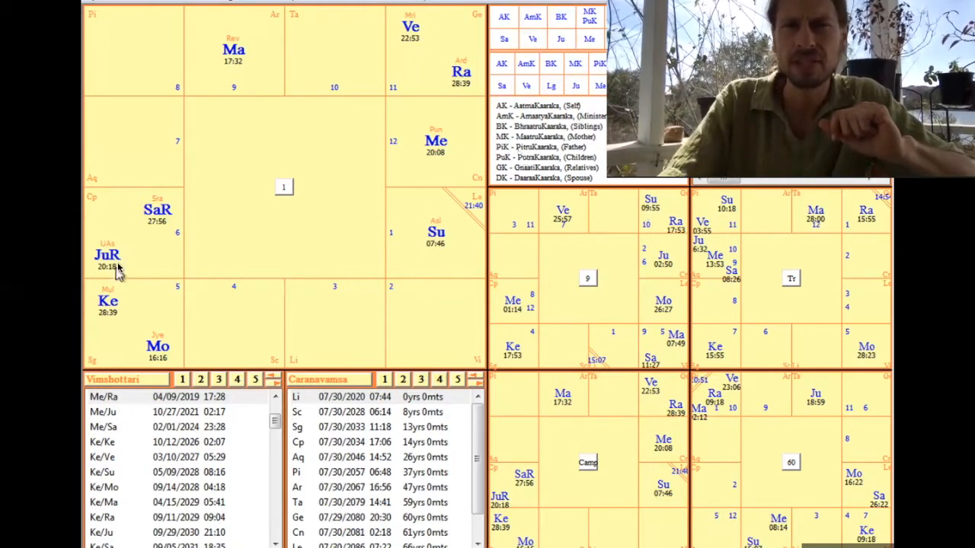
mouse_move(129, 228)
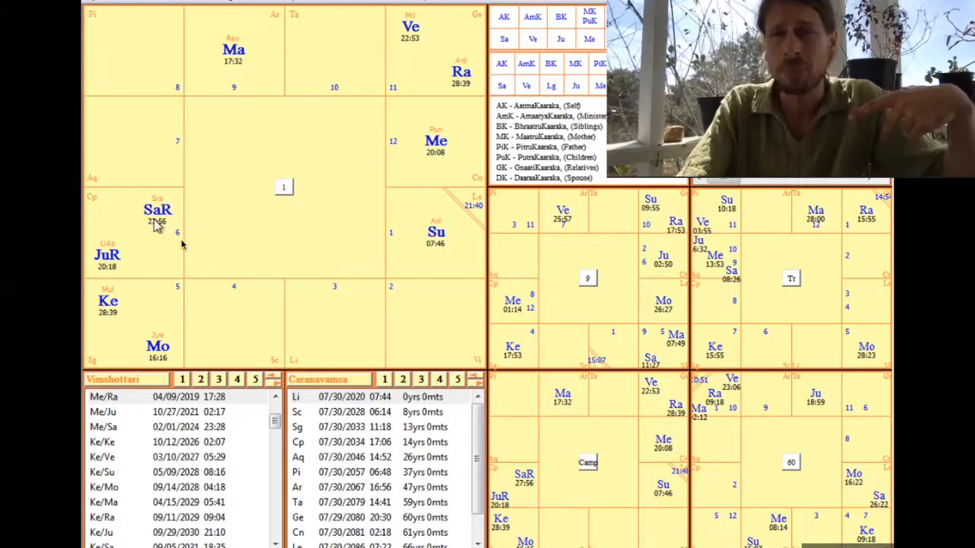
mouse_move(204, 310)
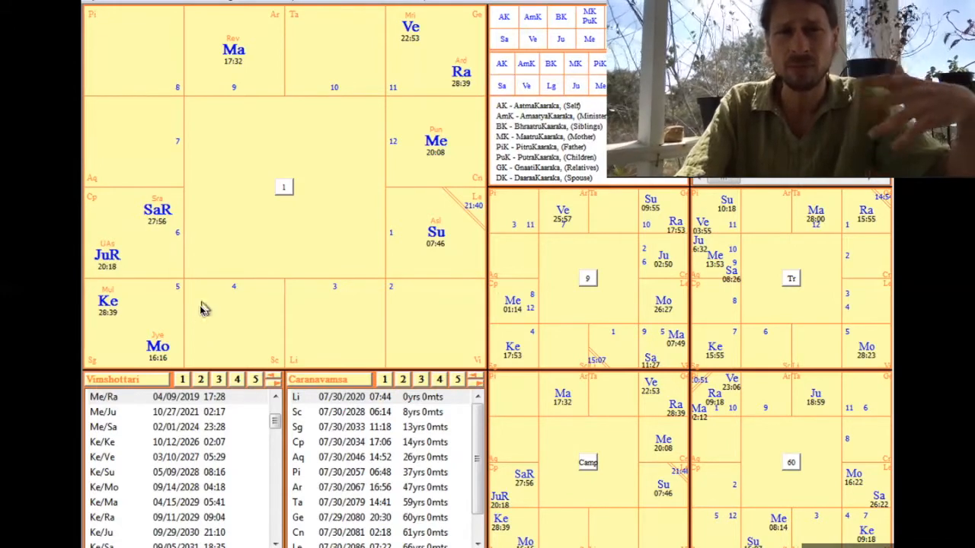
mouse_move(175, 275)
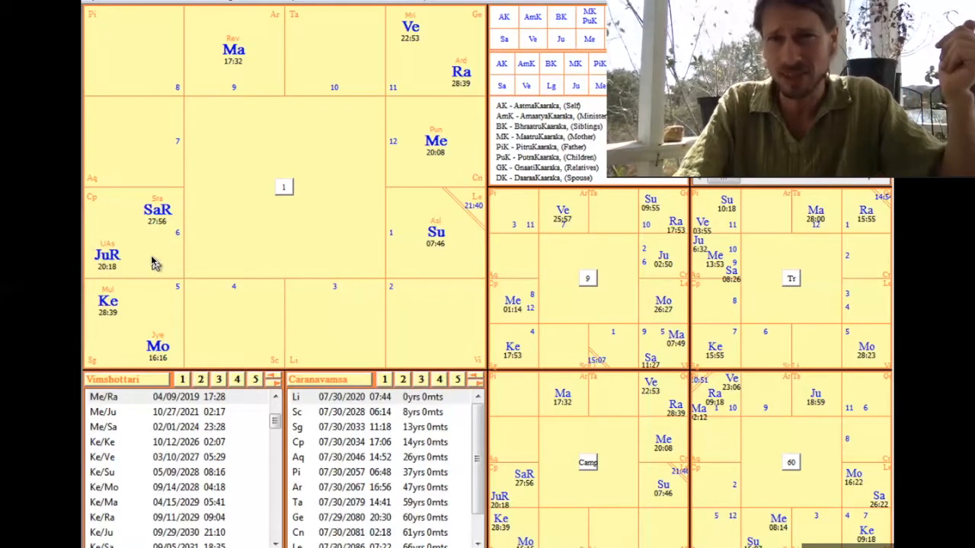
mouse_move(167, 240)
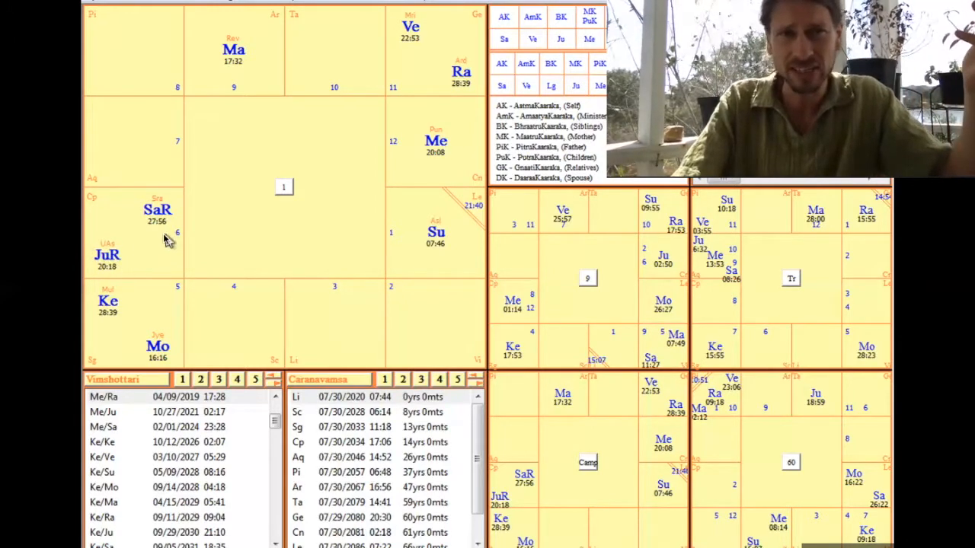
mouse_move(157, 265)
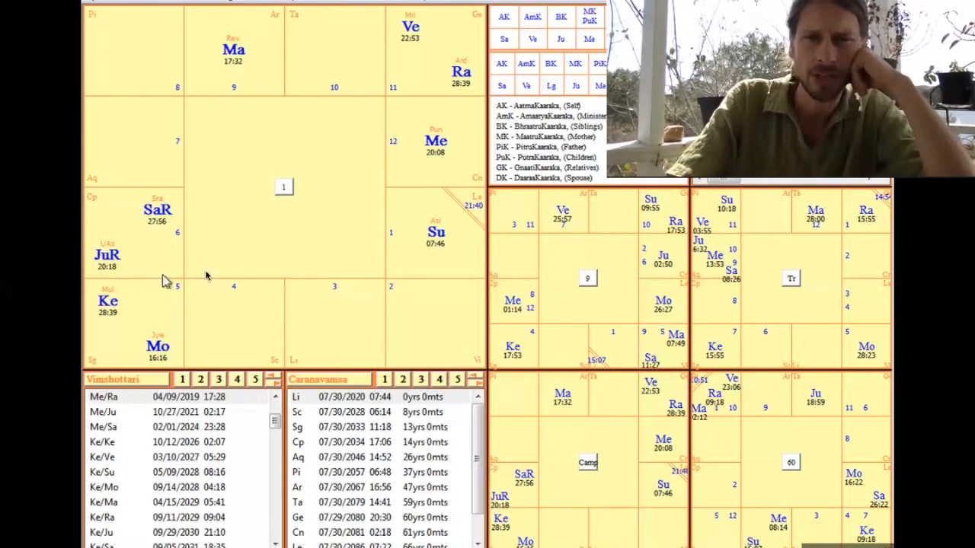
mouse_move(654, 406)
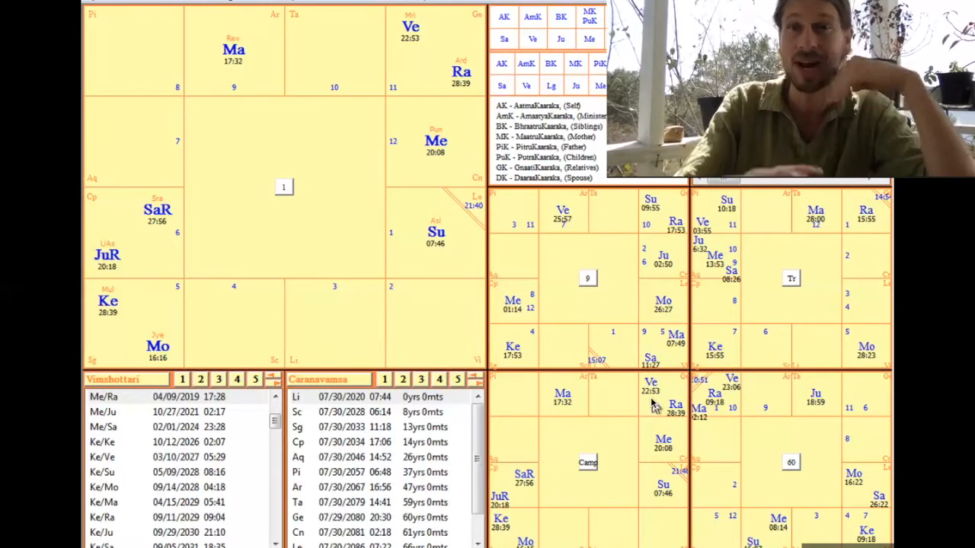
mouse_move(704, 480)
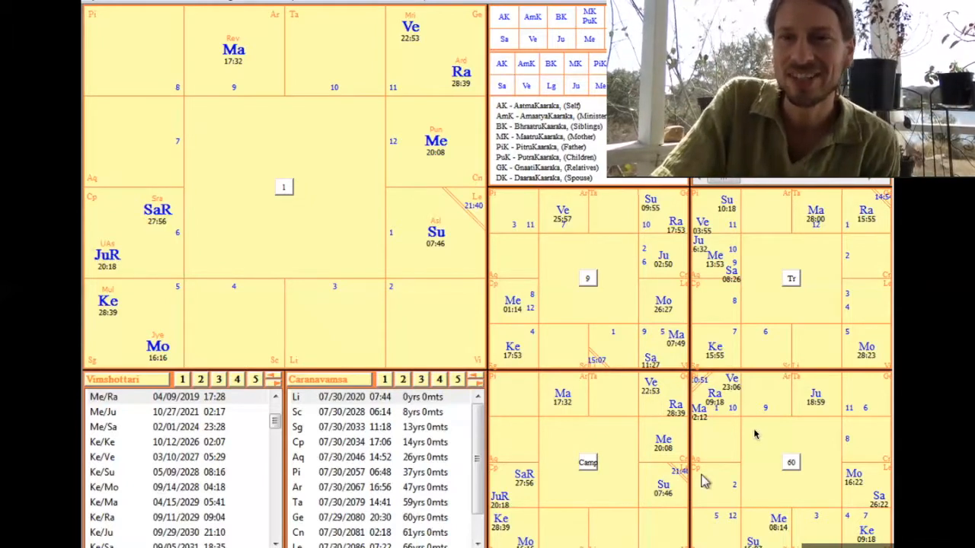